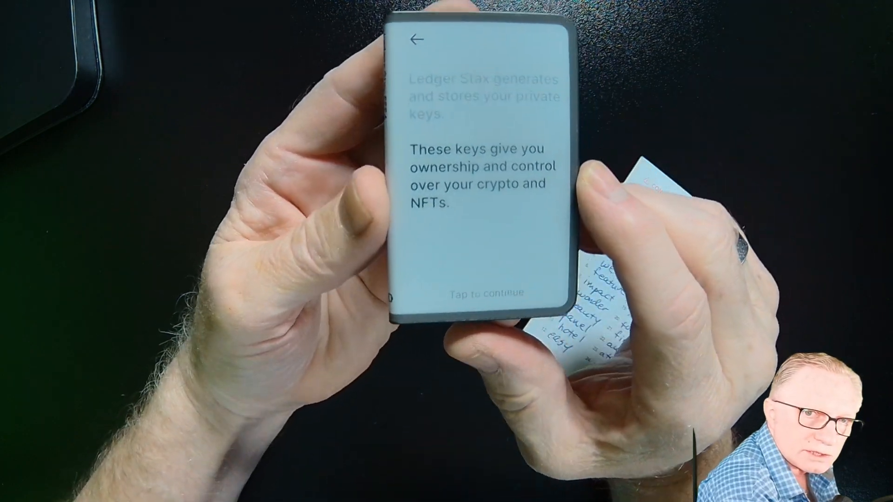
Continue past the private-keys explanation to the 'Set up Ledger Stax with' setup options
{"action": "left_click", "coordinate": [481, 295]}
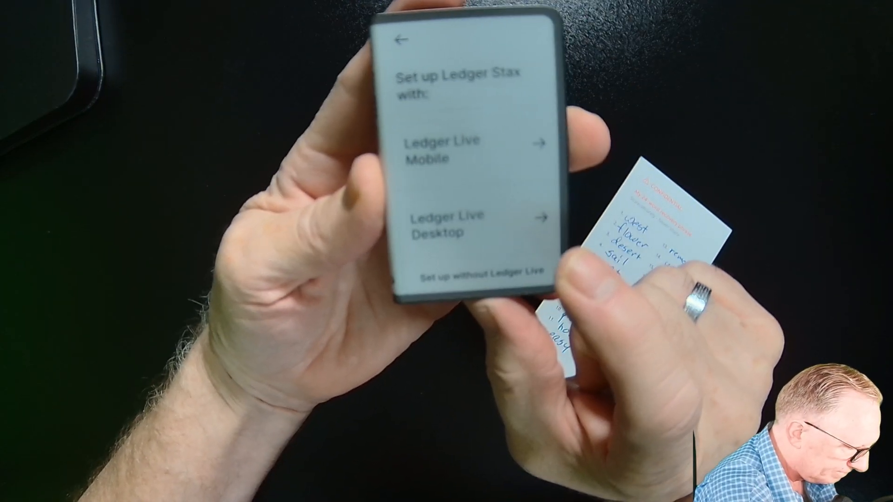